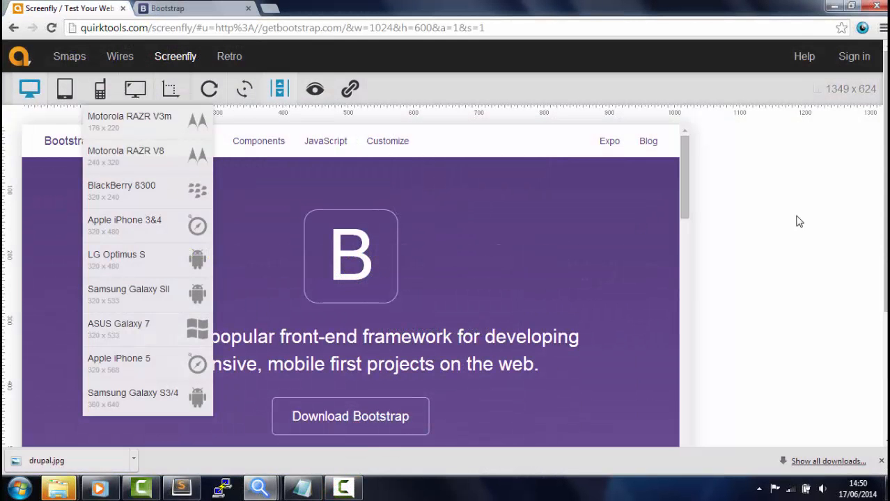
Preview the Bootstrap site in Screenfly at a 320 × 480 phone size.
click(627, 347)
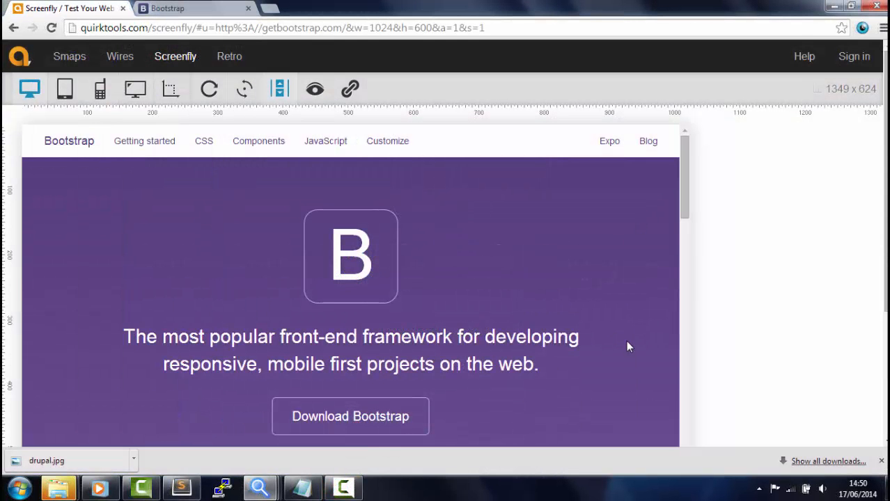
mouse_move(622, 340)
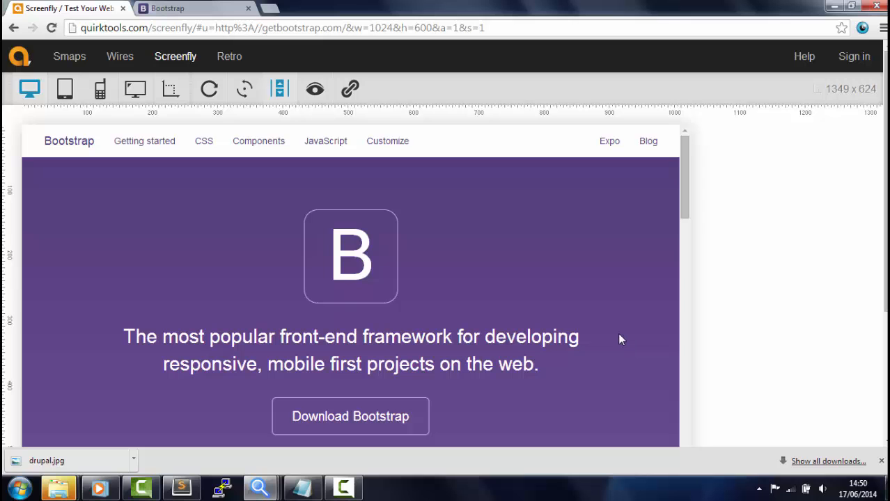
mouse_move(354, 259)
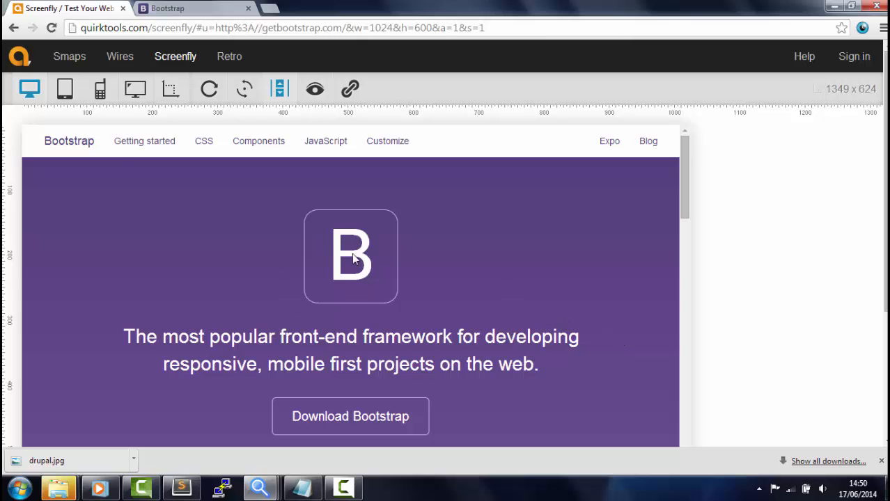
mouse_move(99, 89)
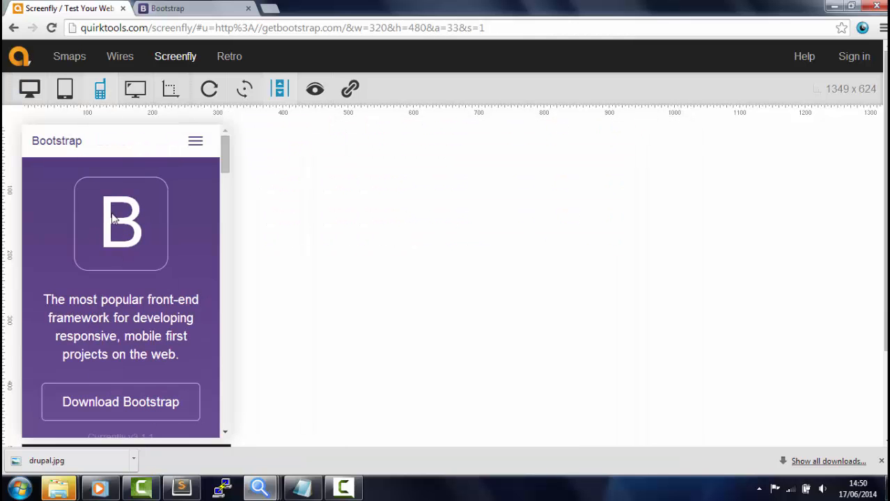
Preview the site at Samsung Galaxy Tab size (600 × 1024), then browse netbook/desktop sizes.
click(64, 89)
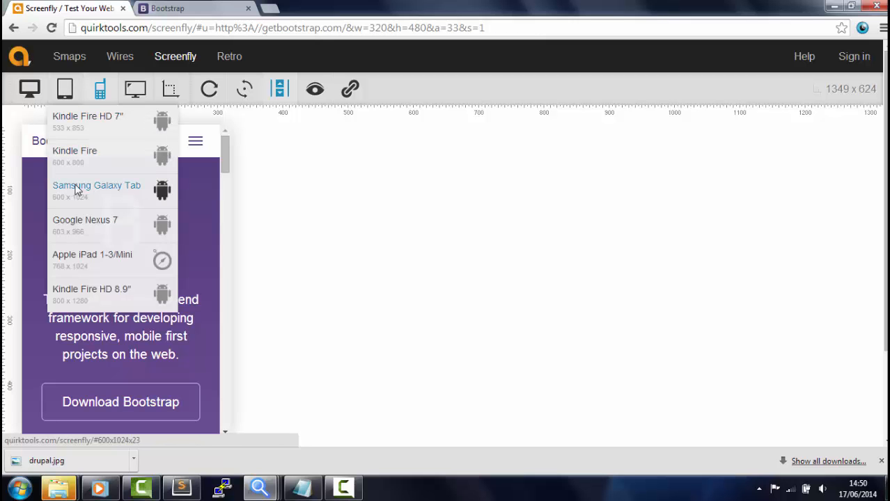
click(96, 185)
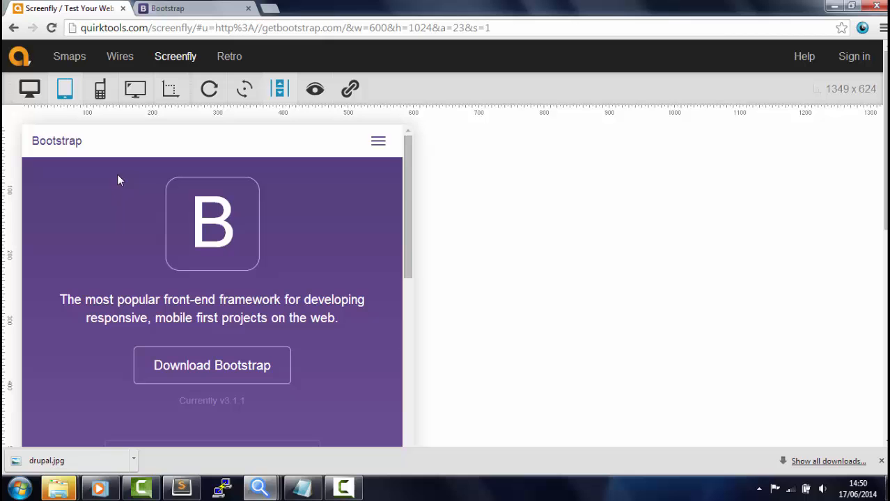
click(135, 89)
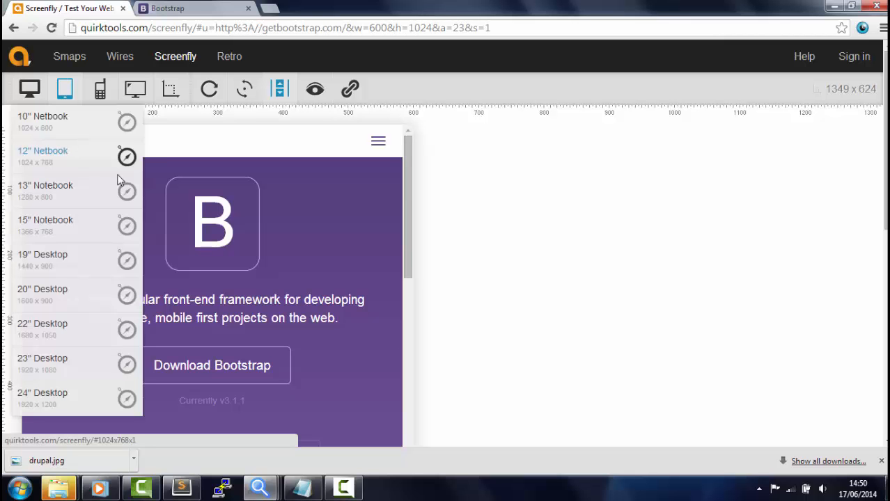
click(42, 150)
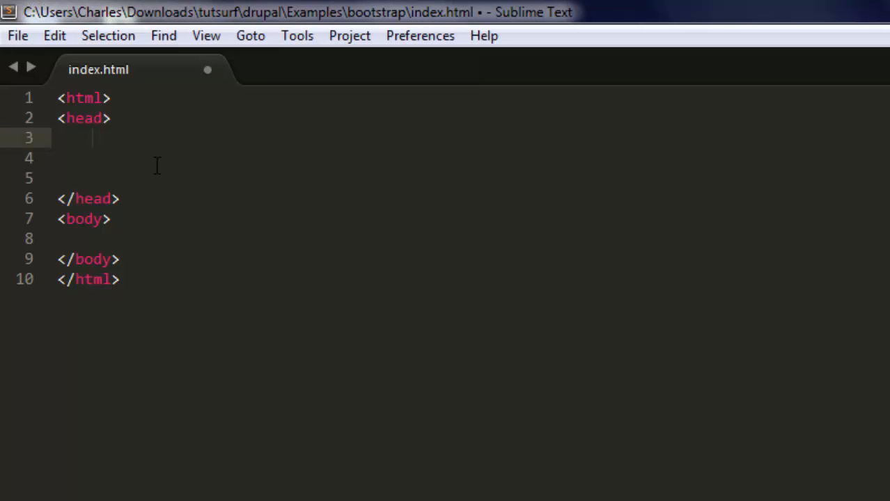
Type the 'Mobile Specific Meta' comment and begin the viewport meta tag with width=device-width.
text(<-- M)
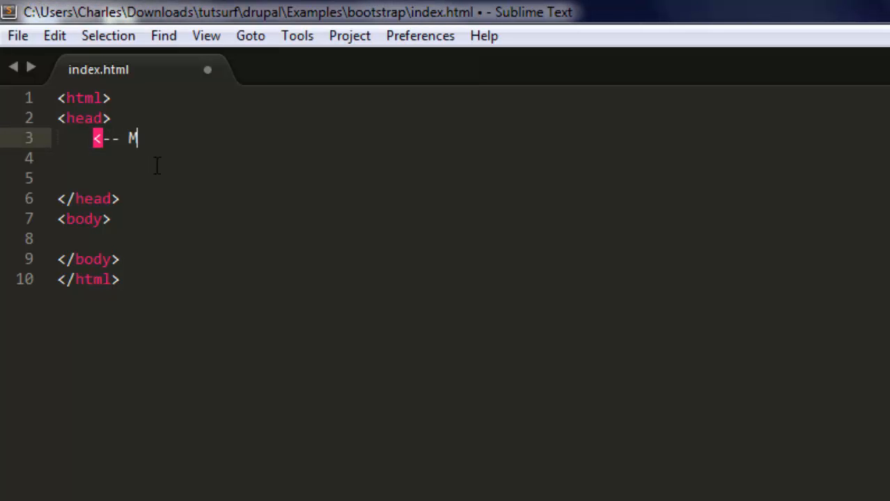
text(obile Specific Meta -->)
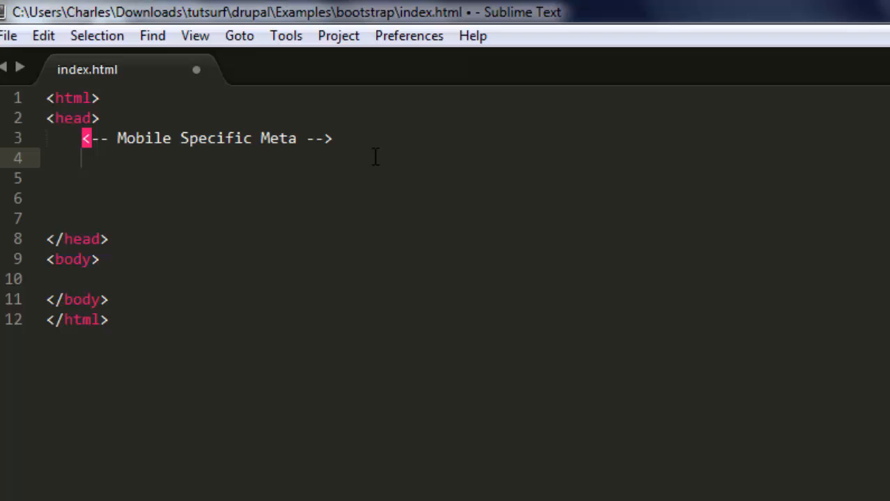
text(<me)
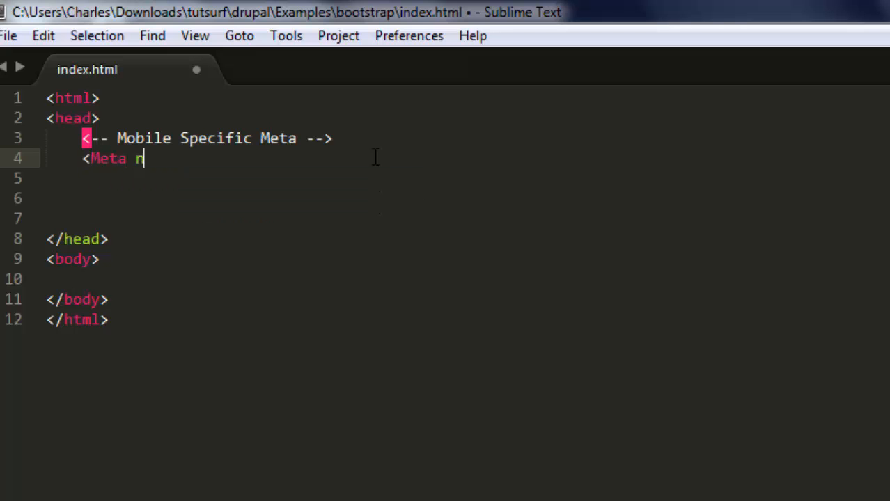
text(ame="")
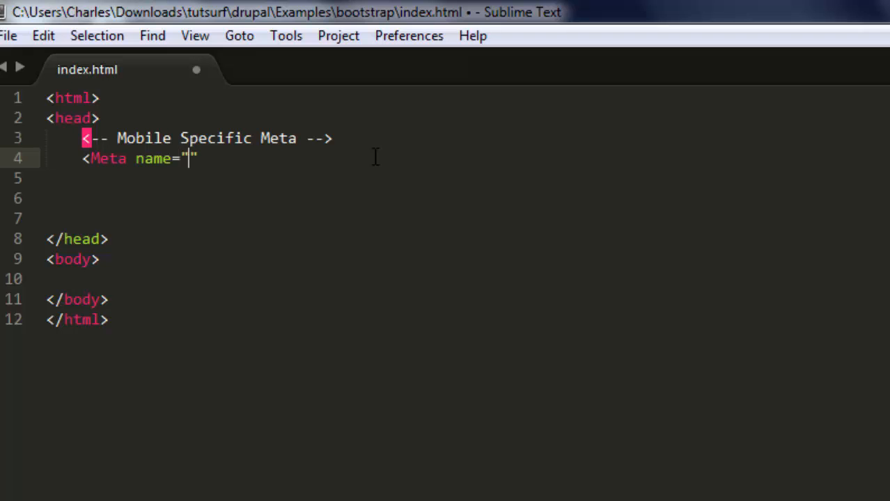
text(viewpor)
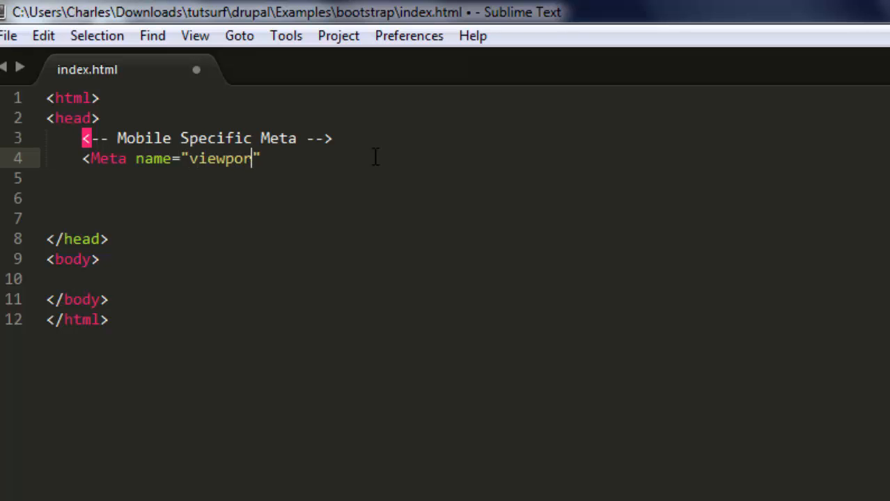
text(t" con)
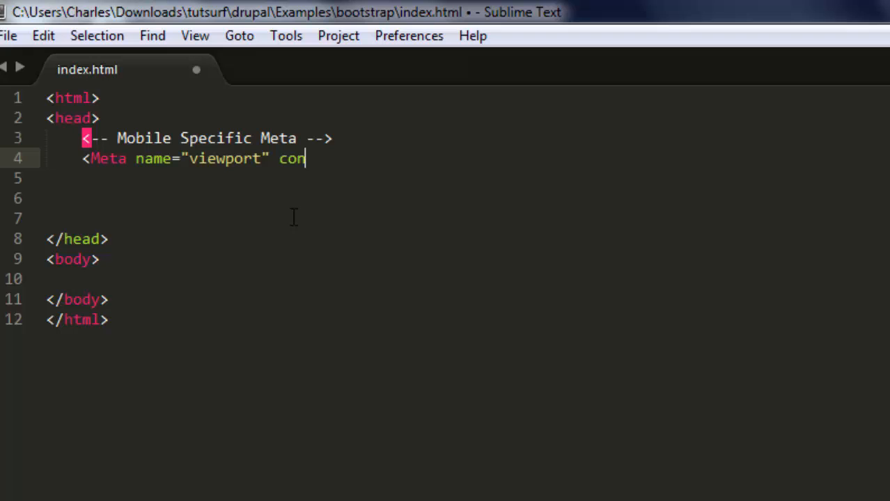
text(tent="")
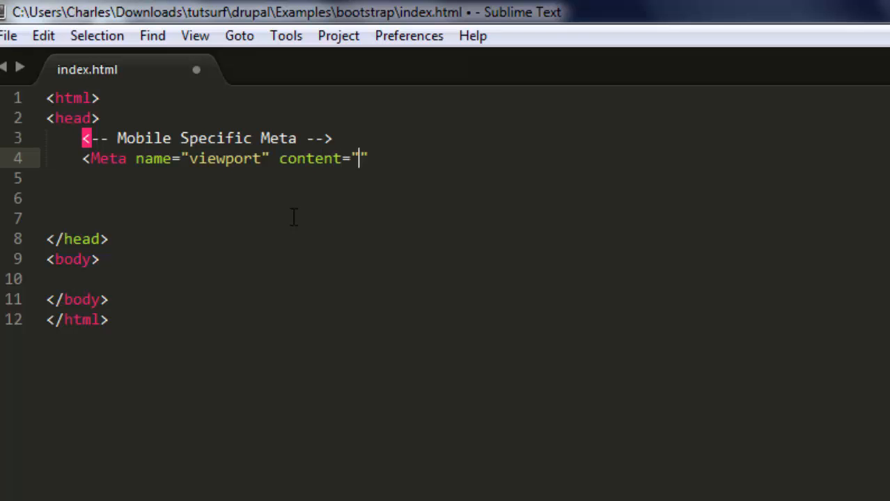
text(width)
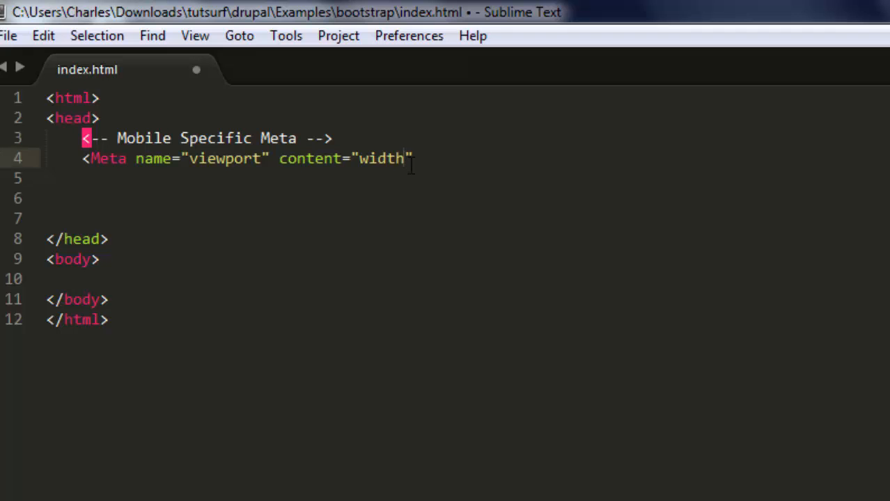
text(-devi)
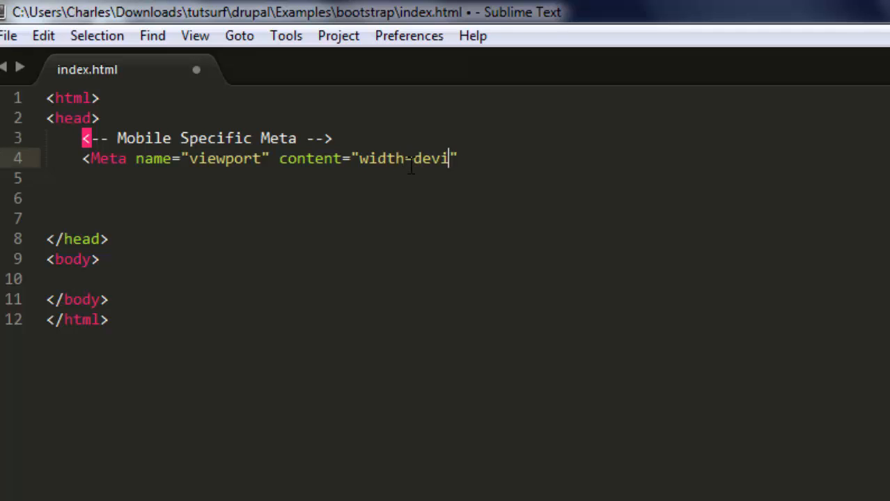
text(ce)
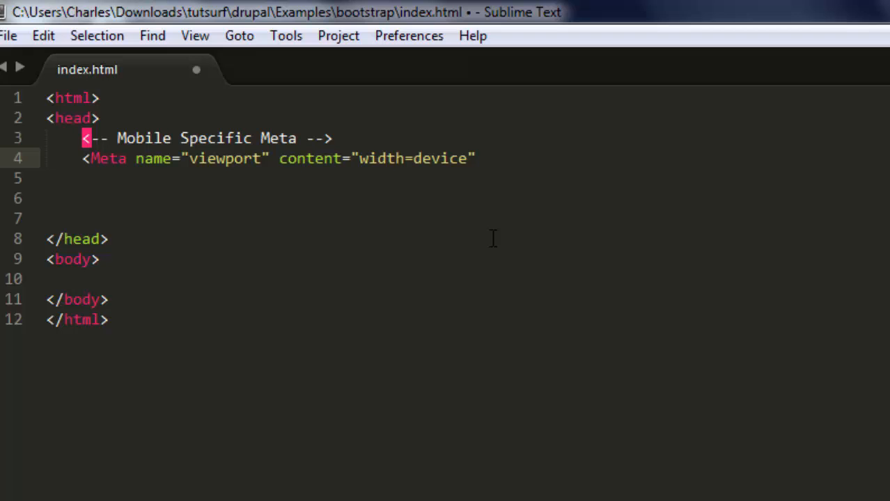
text(-width,)
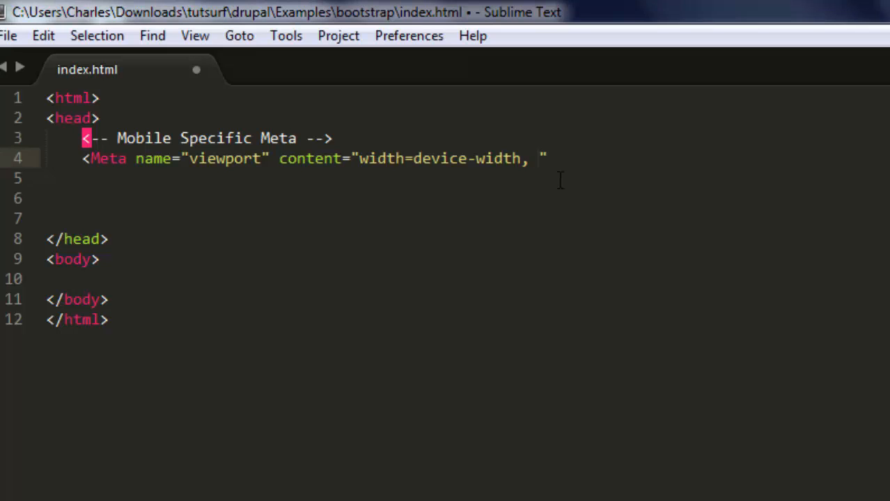
Add initial-scale=1.0 to the viewport content attribute and close the meta tag.
text(initial-scale=1.0)
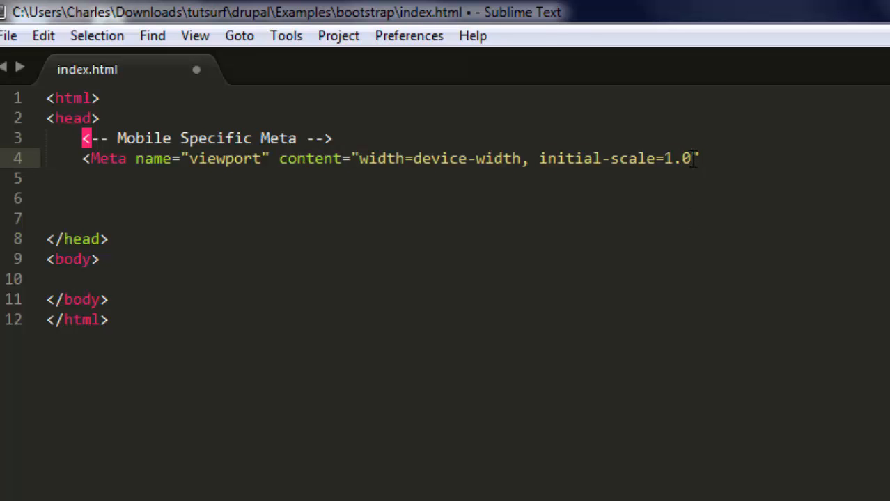
text(, ">)
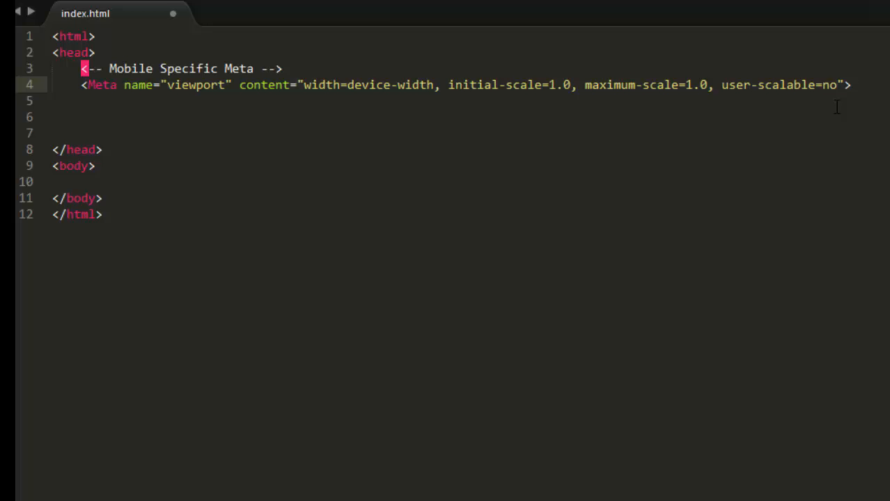
mouse_move(741, 173)
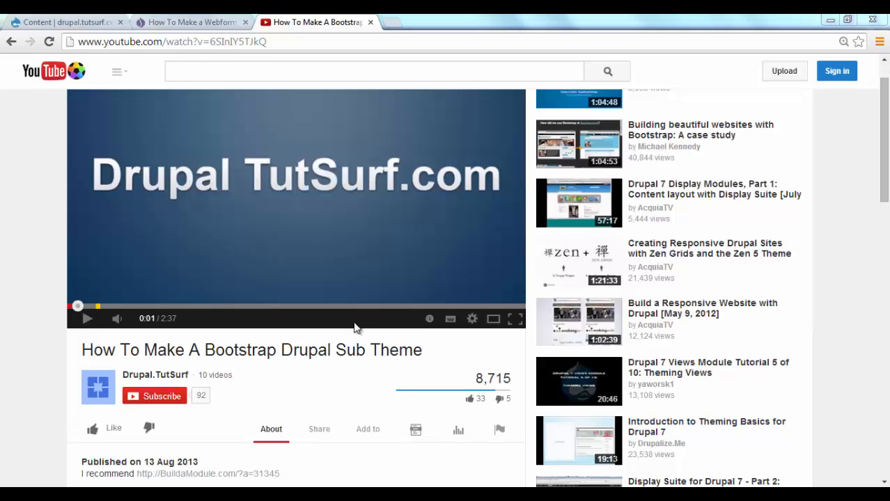
mouse_move(580, 298)
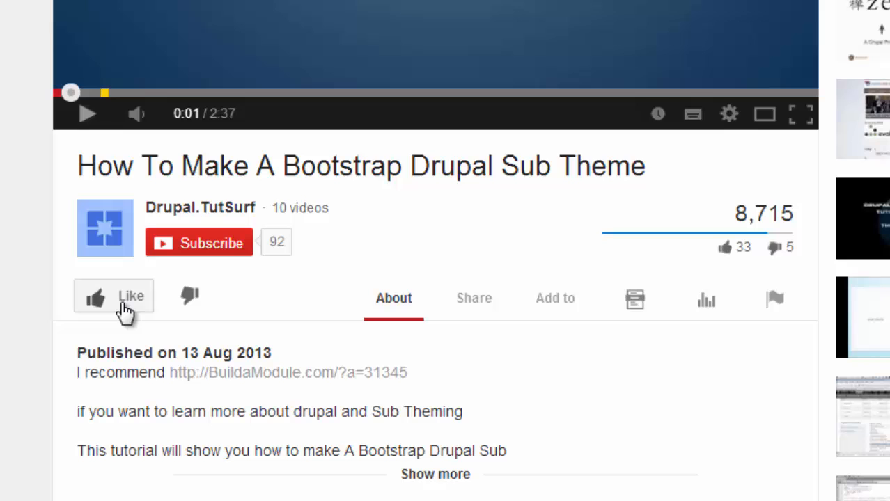
mouse_move(186, 295)
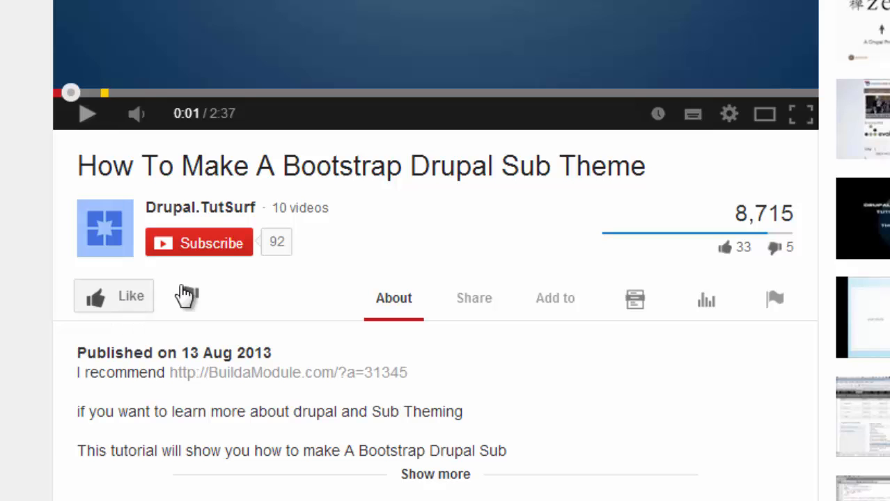
mouse_move(198, 250)
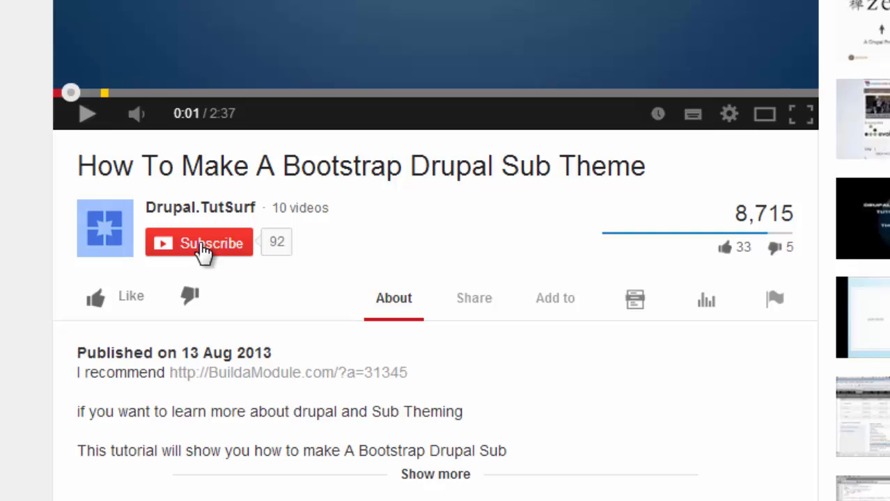
scroll(down, 3)
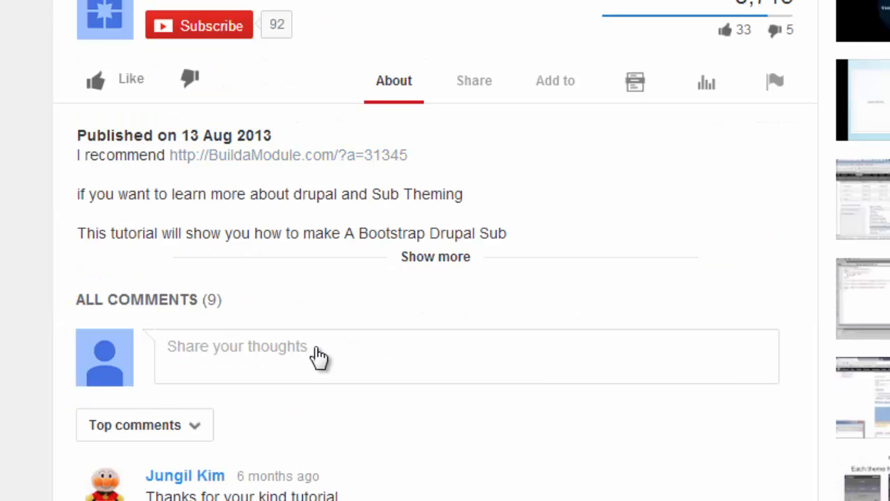
scroll(down, 3)
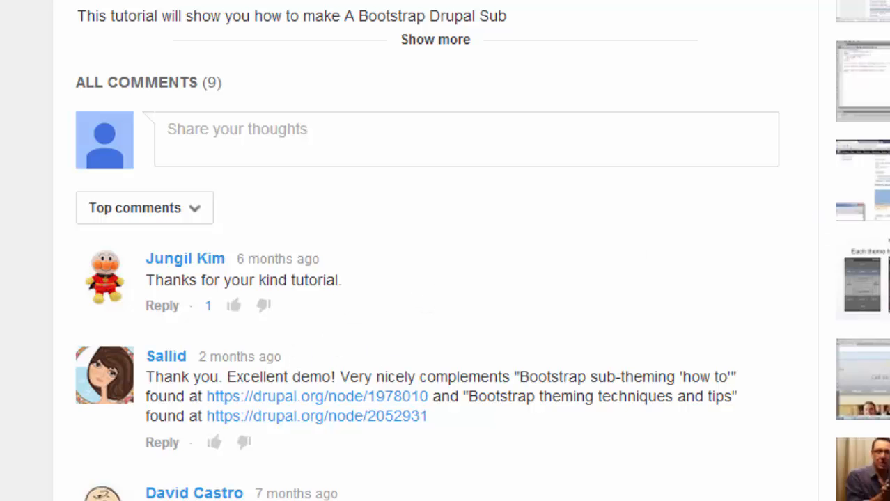
scroll(up, 3)
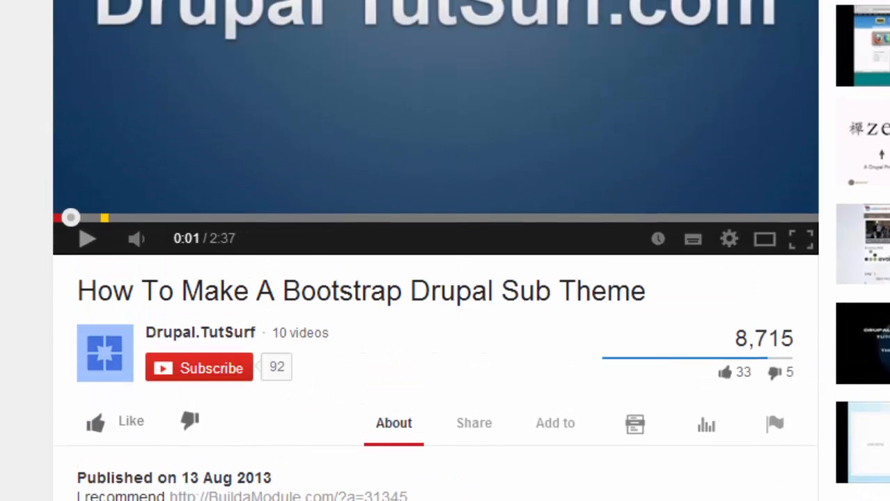
scroll(up, 3)
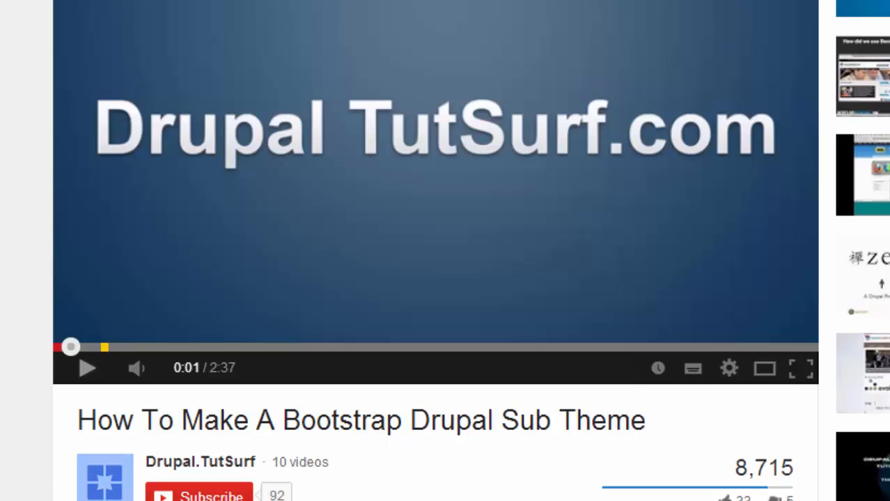